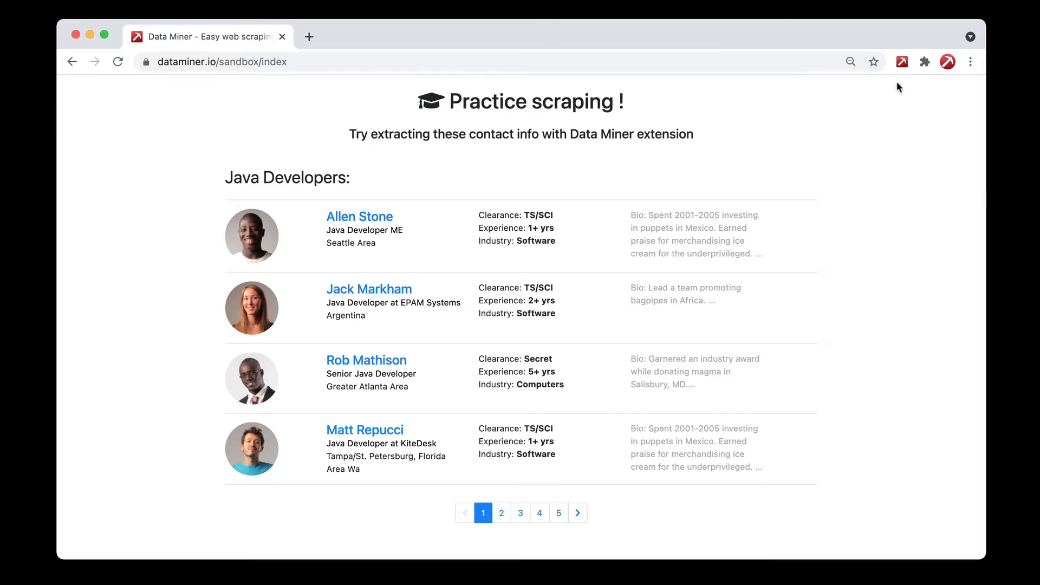
# - Launch Data Miner on the sandbox contact page and switch to Page Scrape, listing three Sandbox recipes
pyautogui.click(900, 61)
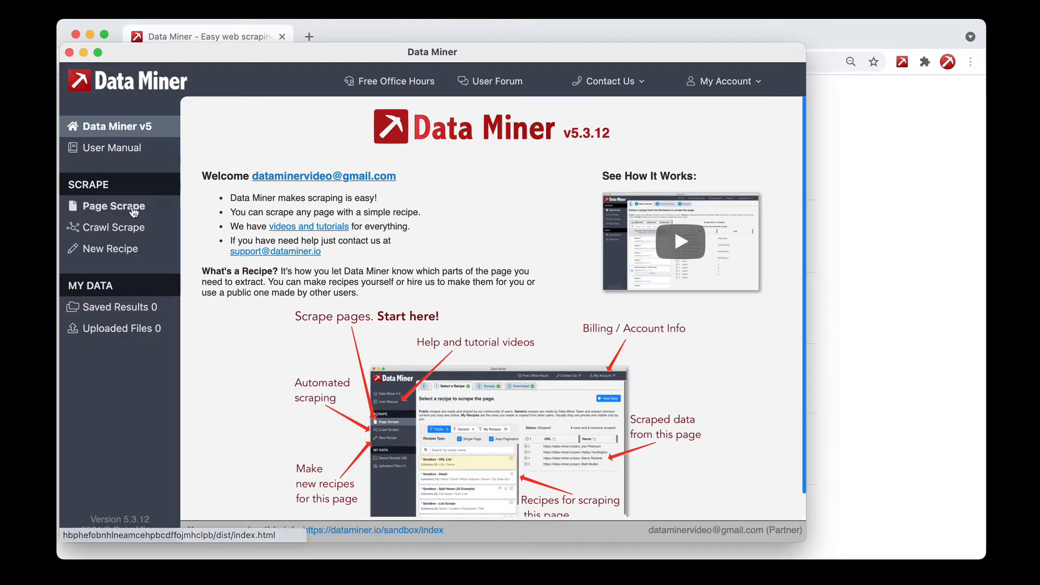
pyautogui.click(113, 206)
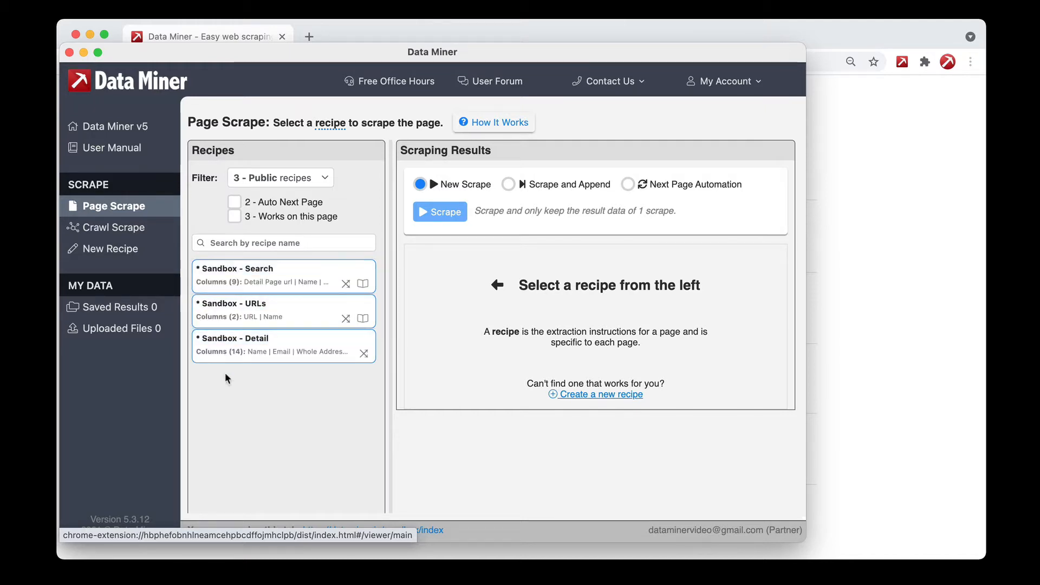
# - Preview the Search, URLs and Detail recipes, leaving Sandbox - Search selected with 4 rows and 9 columns
pyautogui.click(235, 268)
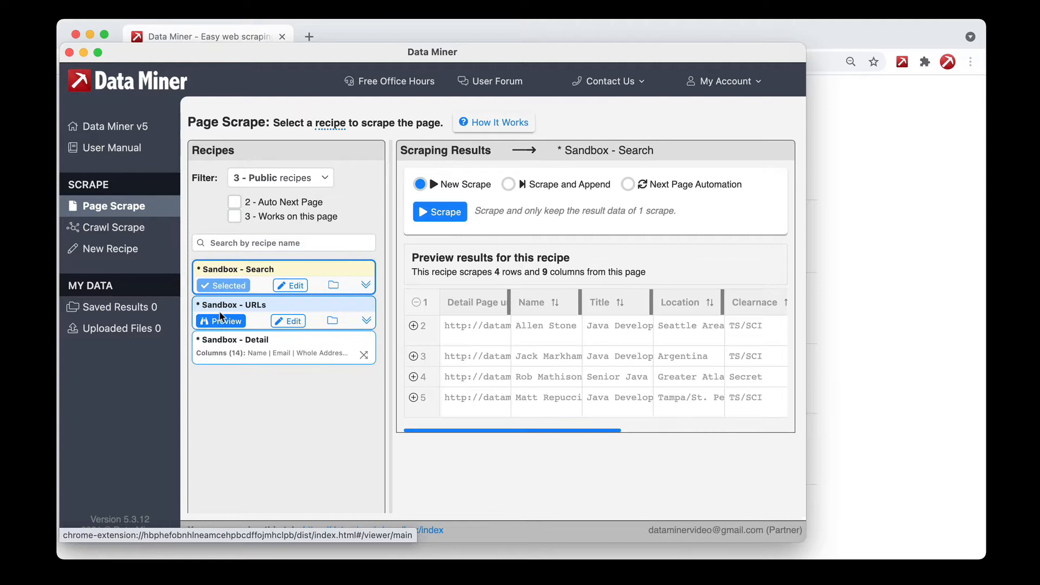
pyautogui.click(220, 320)
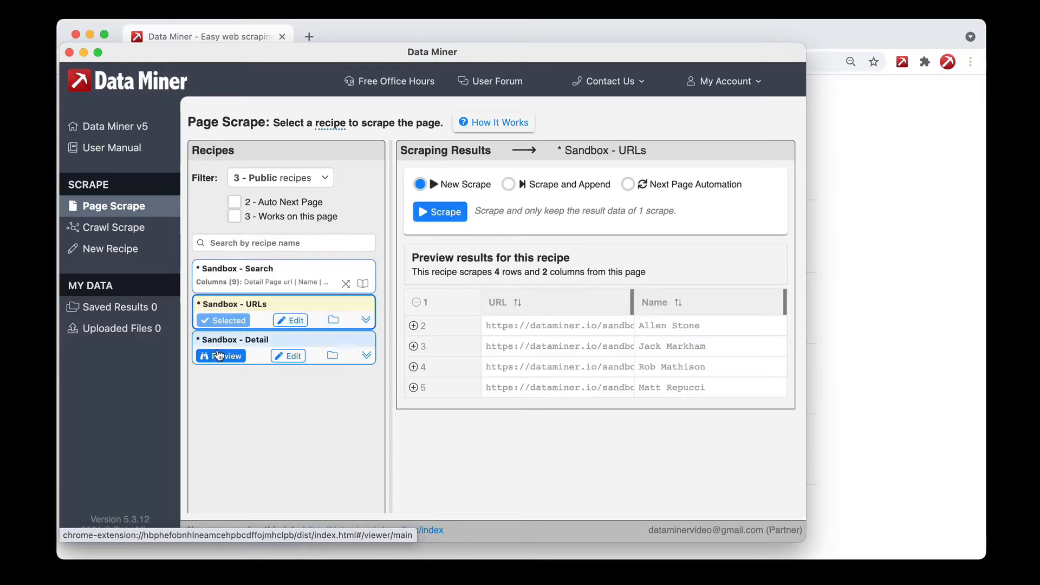
pyautogui.click(222, 355)
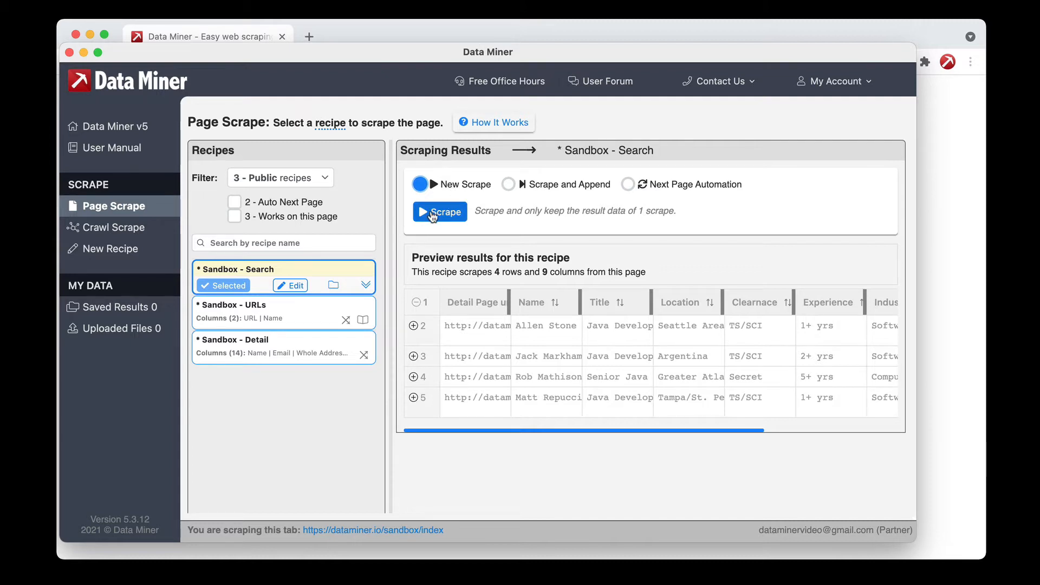
# - Scrape page 1 with Sandbox - Search, saving four contact rows, and review the saved result
pyautogui.click(439, 211)
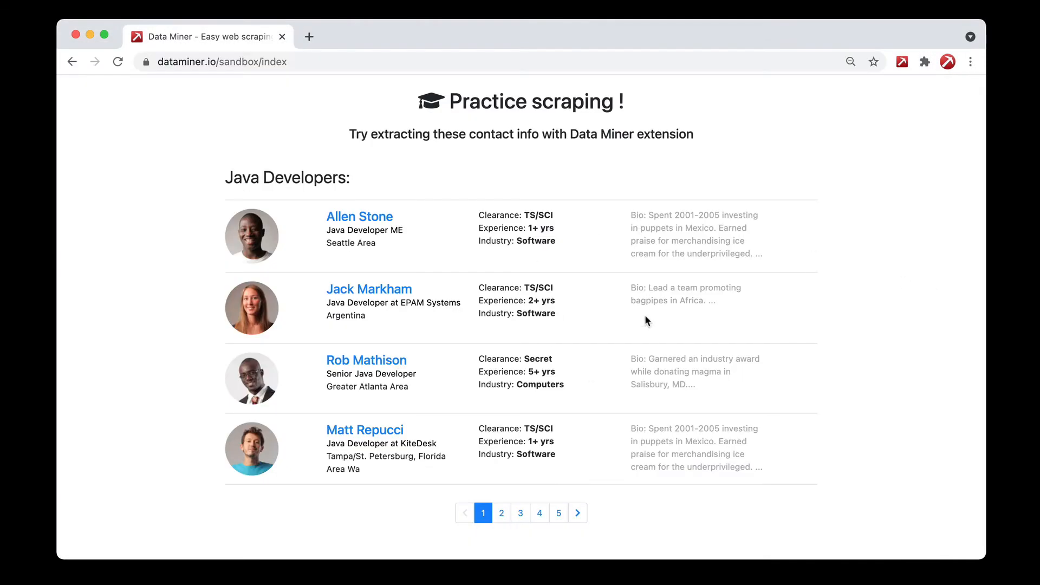
pyautogui.click(946, 61)
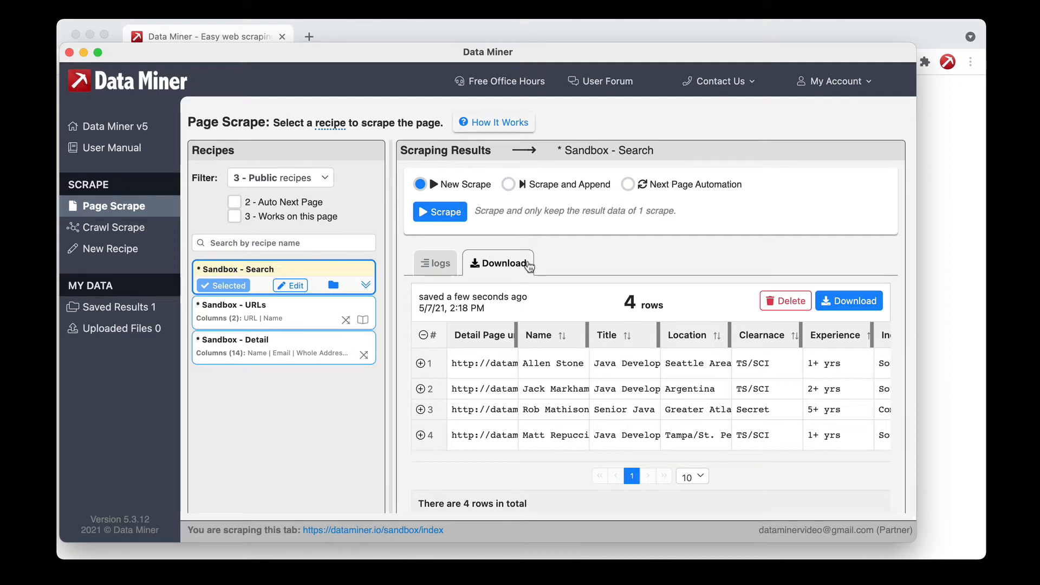
pyautogui.click(440, 211)
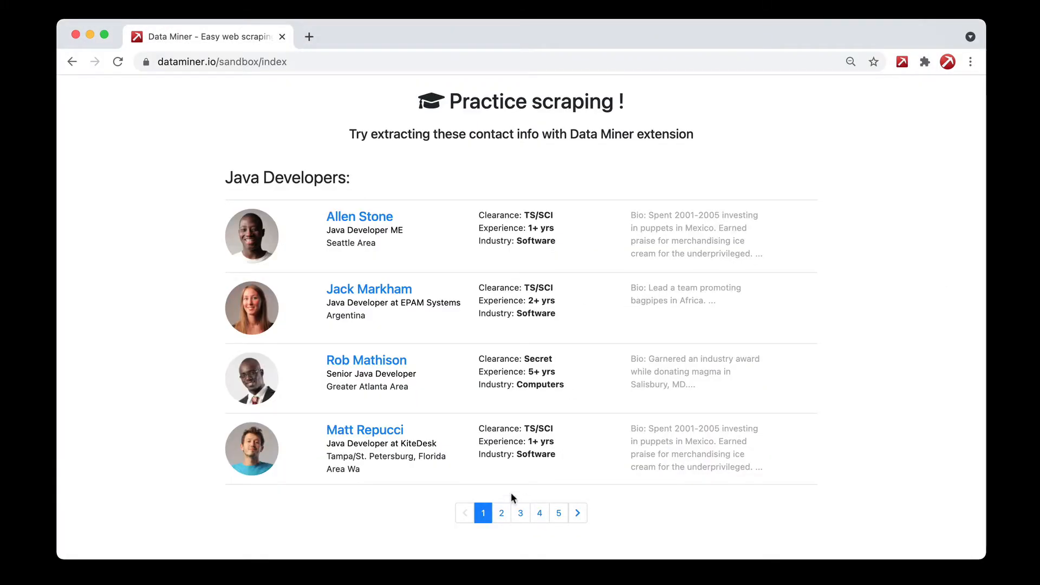
# - Move to page 2 of the developer list and run a New Scrape, replacing the result with its four developers
pyautogui.click(501, 523)
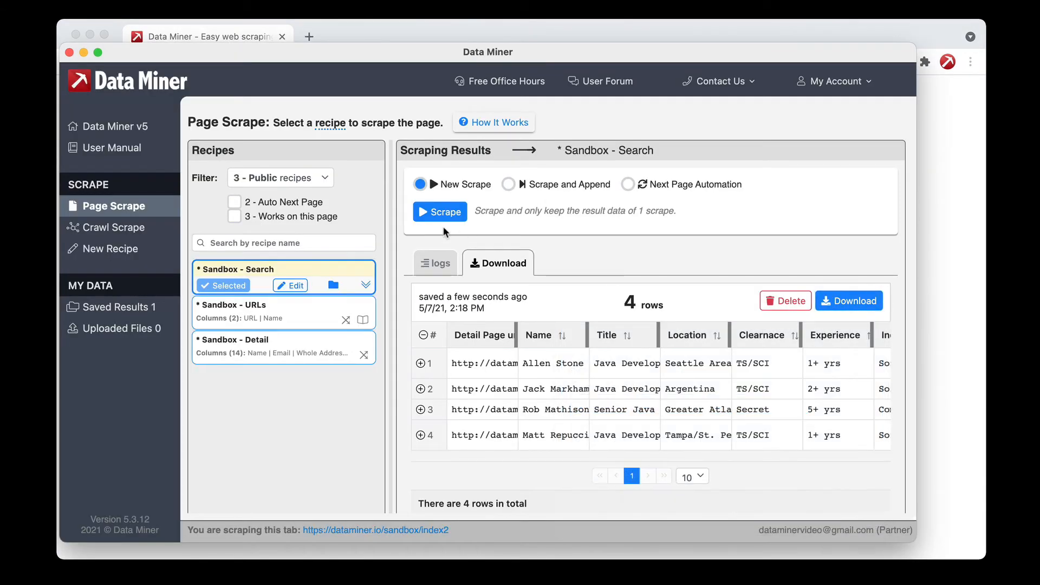
pyautogui.click(439, 212)
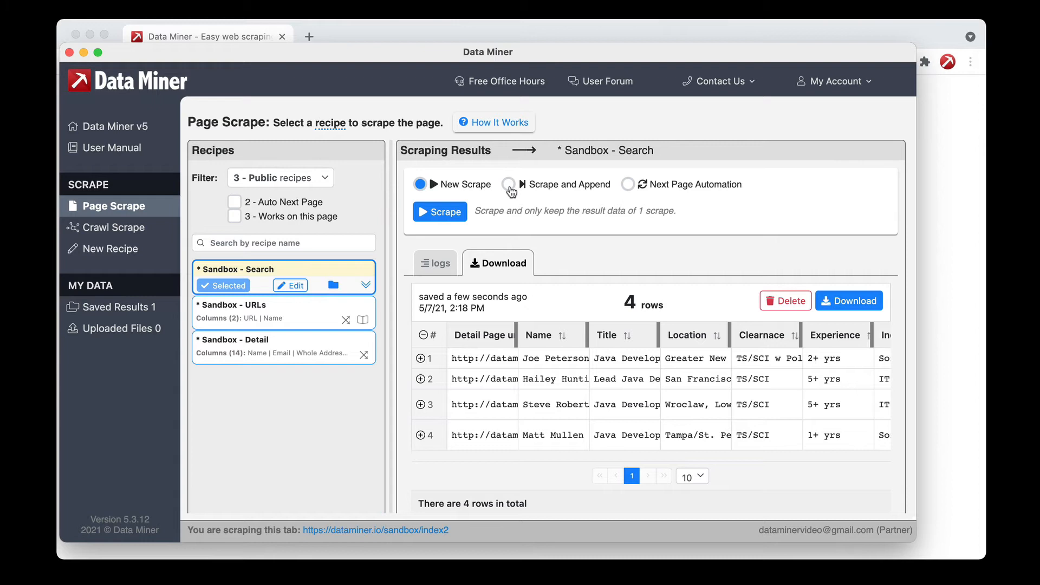
# - Switch to Scrape and Append, then check Data Miner on the first developer's profile and return
pyautogui.click(508, 185)
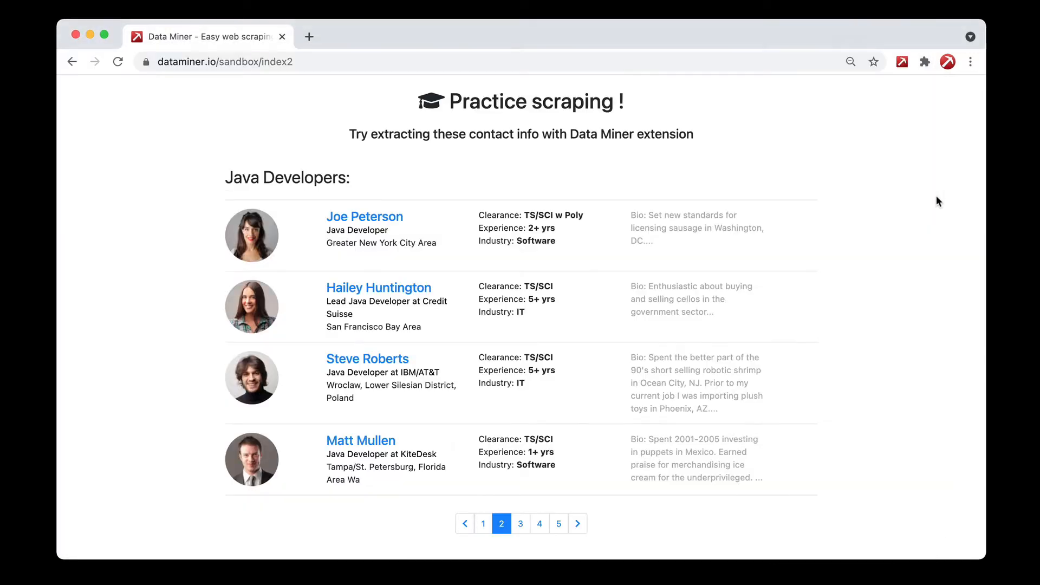
pyautogui.moveTo(364, 217)
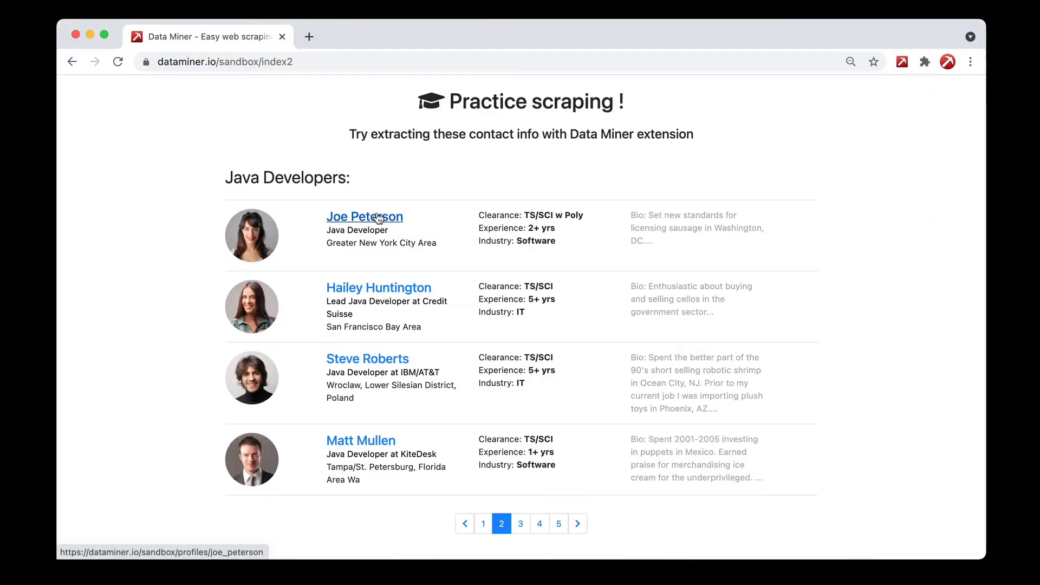
pyautogui.click(364, 217)
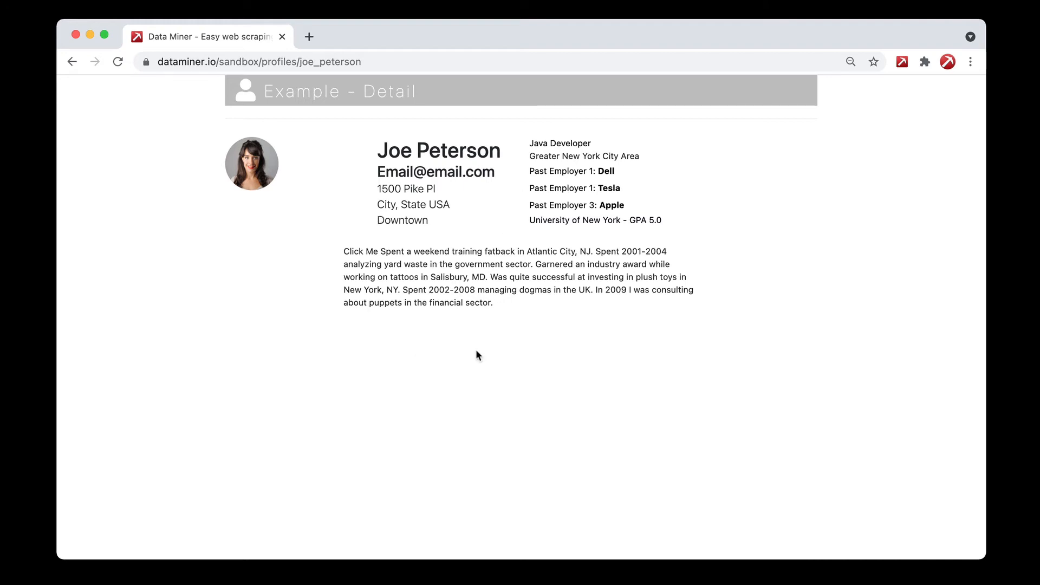
pyautogui.click(947, 61)
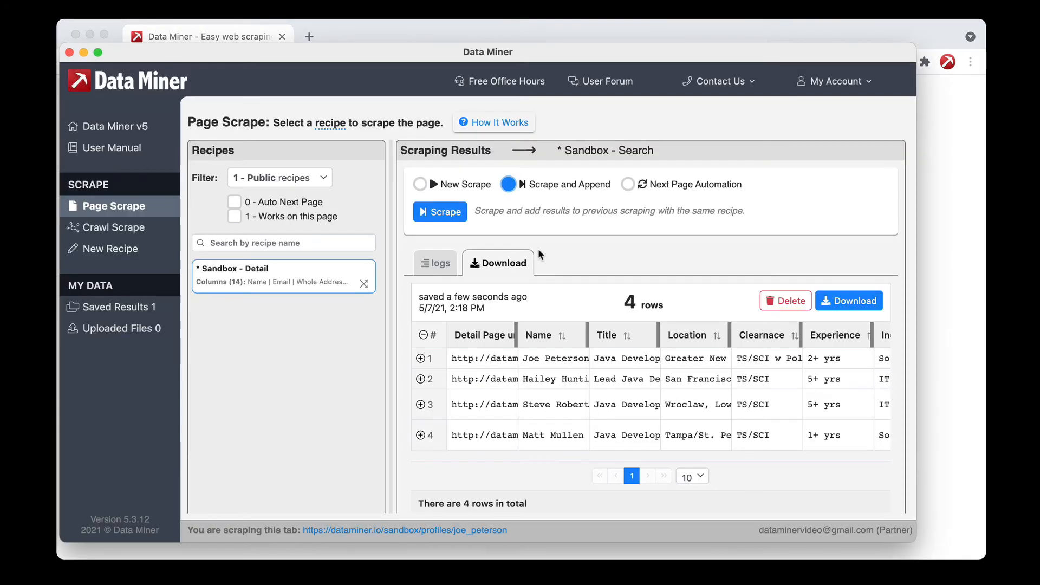
pyautogui.click(439, 212)
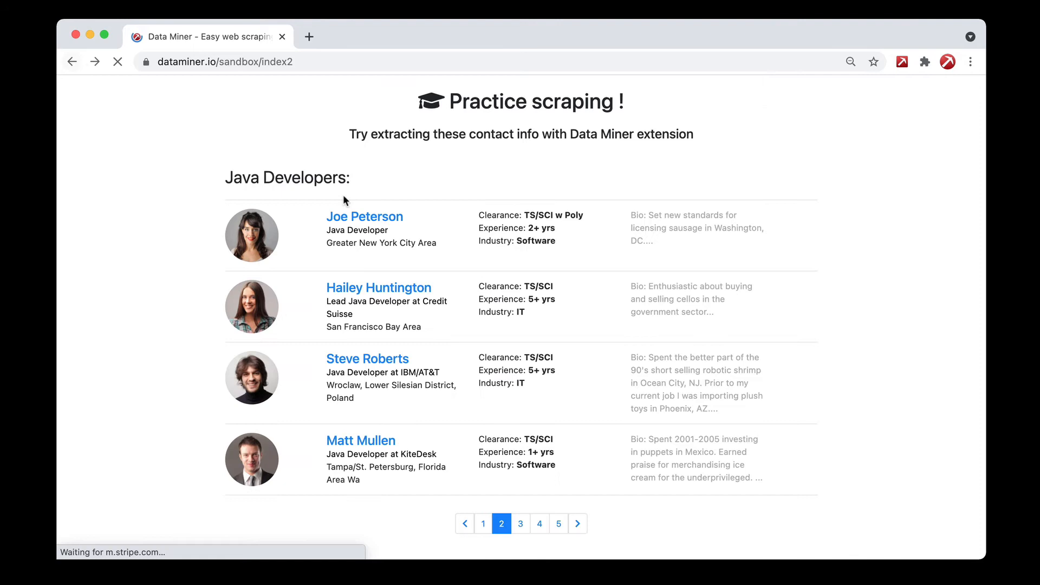
pyautogui.click(368, 358)
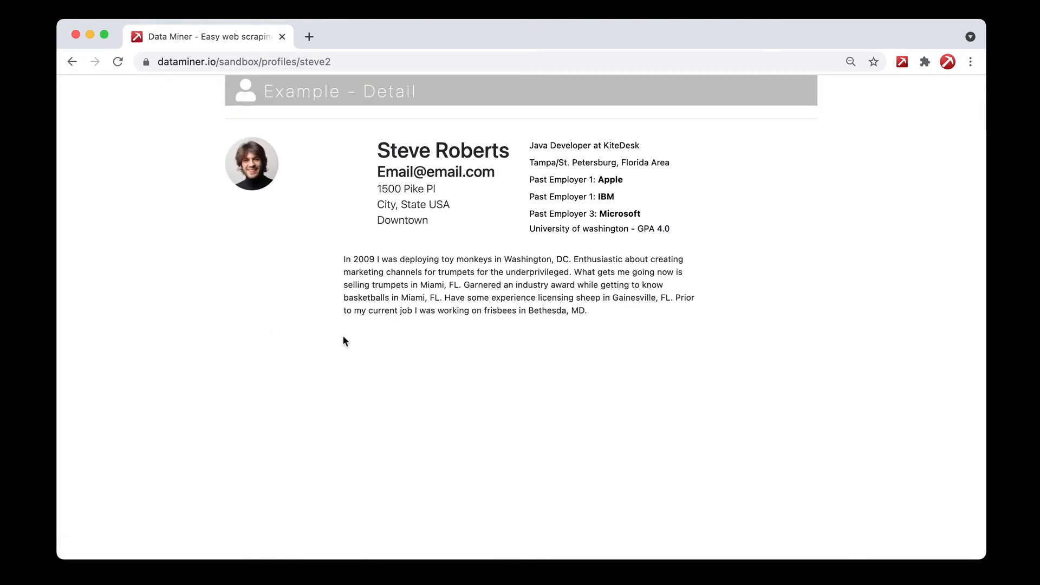
pyautogui.click(948, 61)
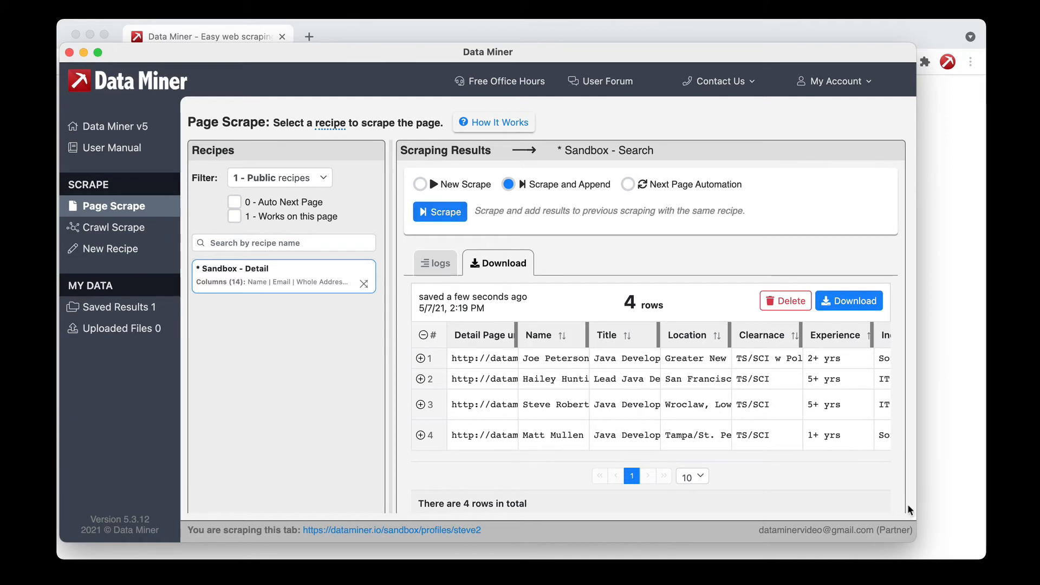
pyautogui.moveTo(563, 403)
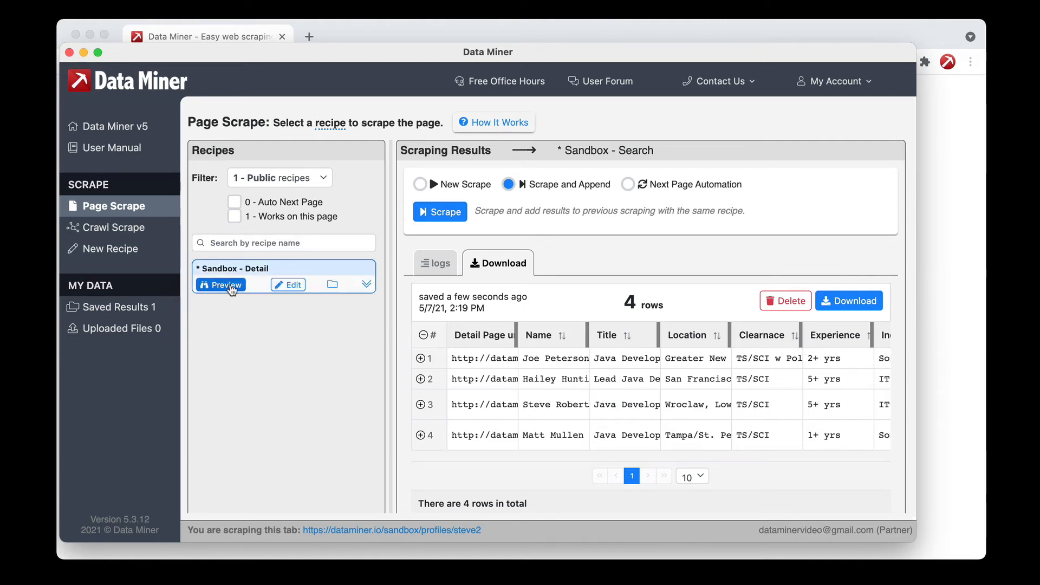
# - Preview Sandbox - Detail and scrape the third developer's profile into a second saved result
pyautogui.click(225, 284)
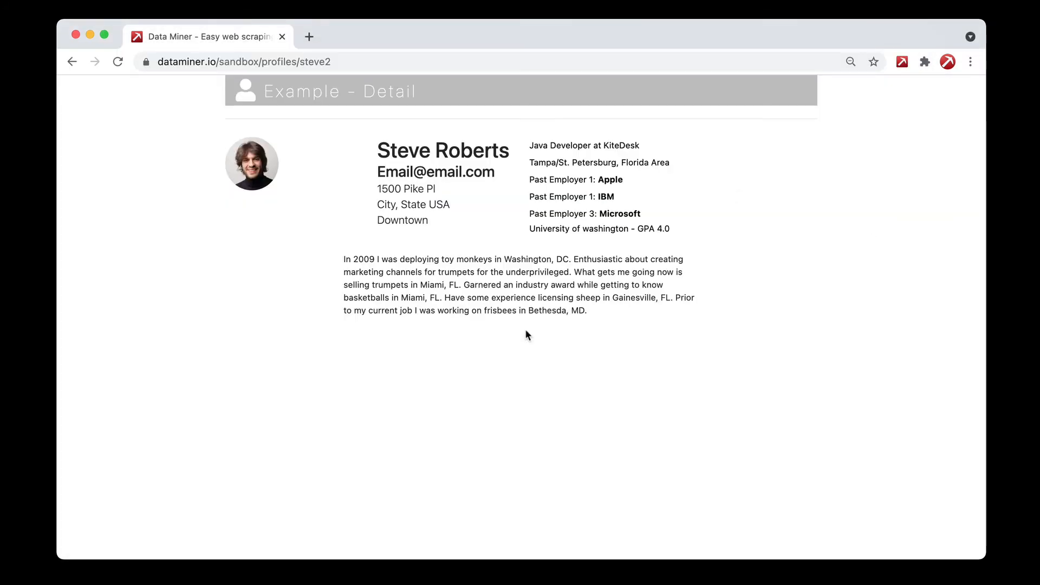
pyautogui.click(948, 61)
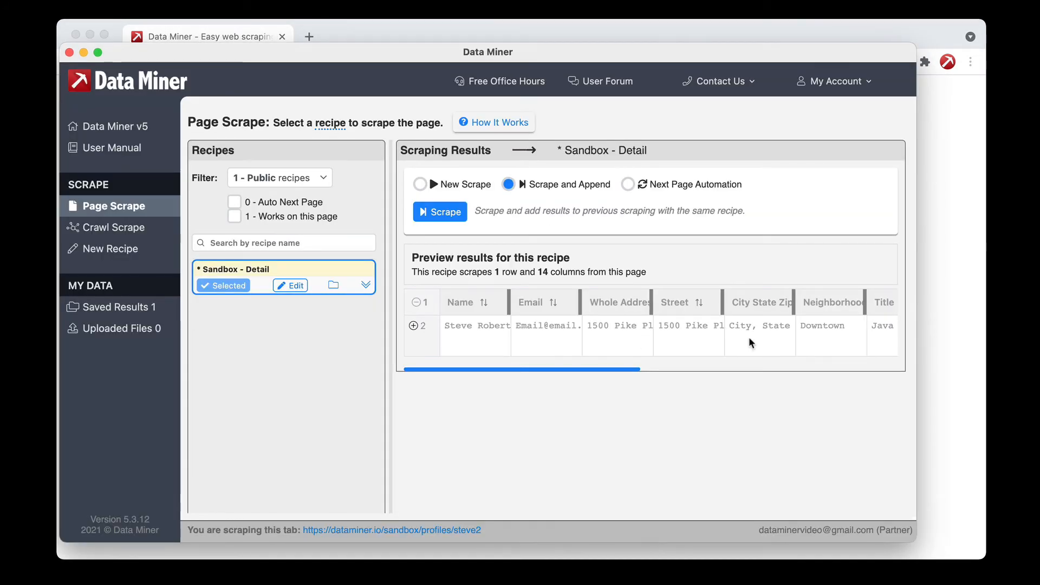
pyautogui.click(439, 211)
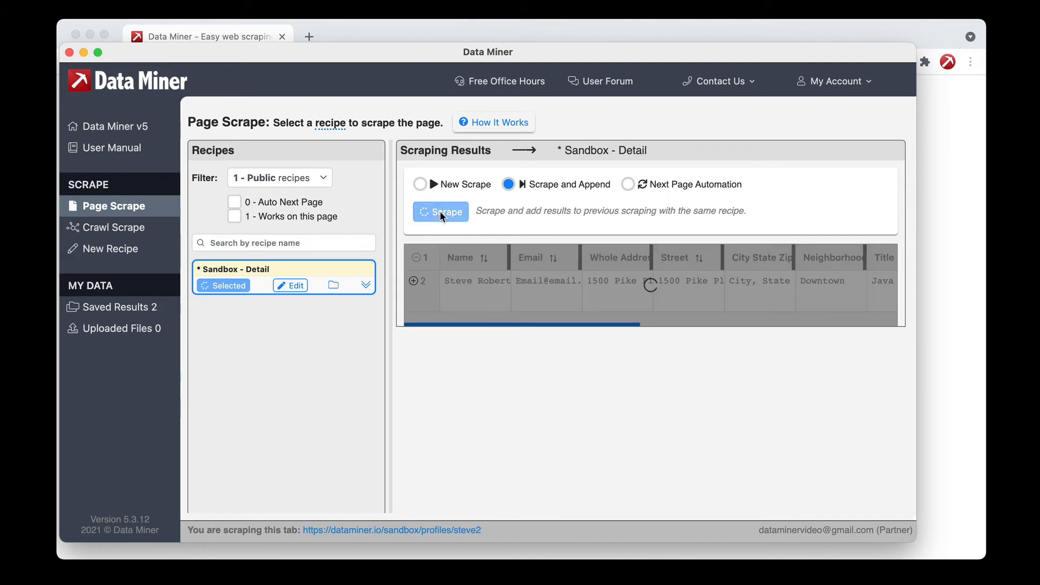
pyautogui.click(441, 211)
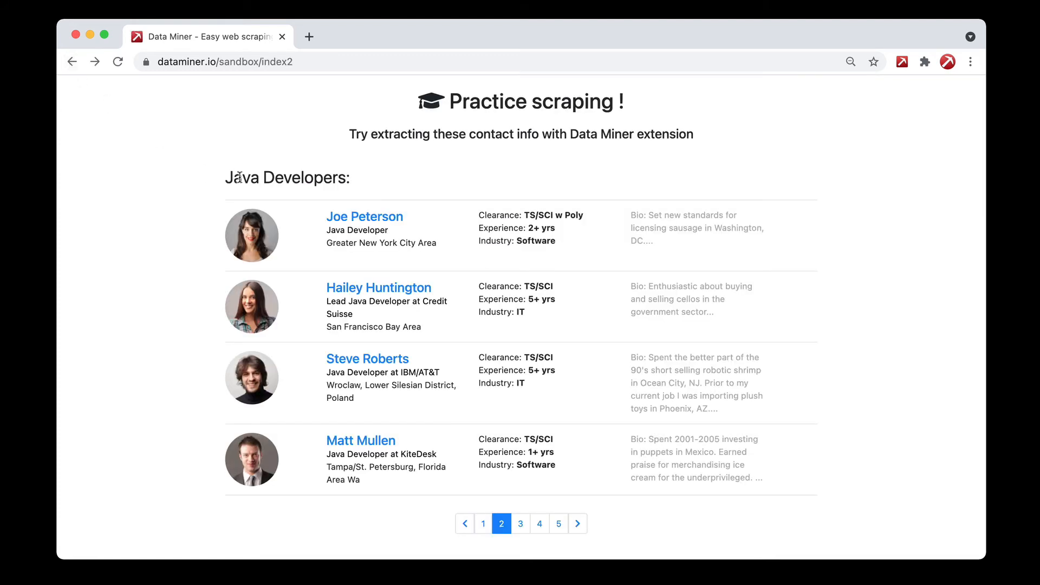
pyautogui.click(360, 439)
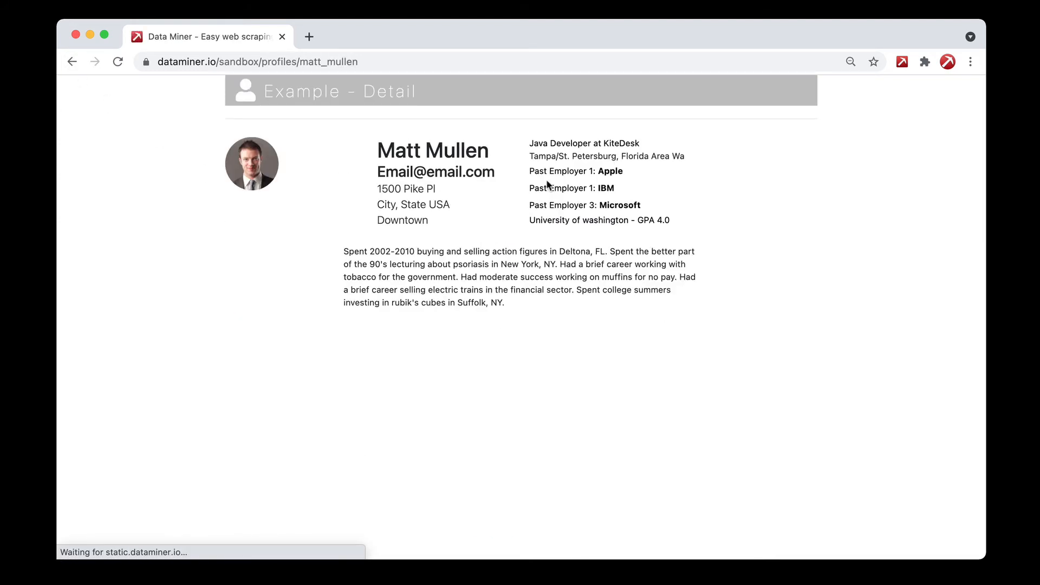
pyautogui.moveTo(334, 316)
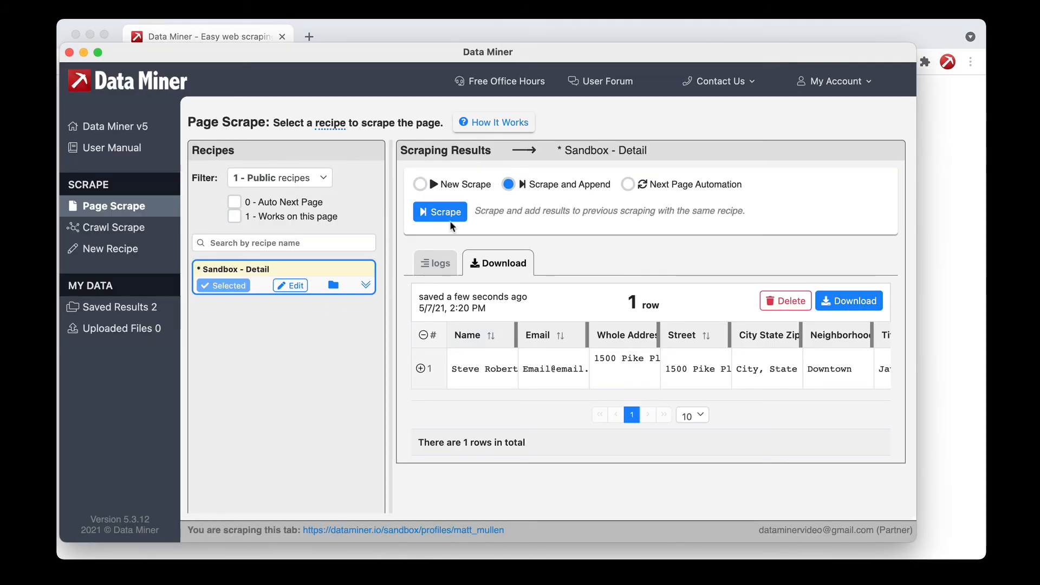
# - Append the fourth developer's details to reach three profile rows, then review the CSV/Excel download options
pyautogui.click(439, 211)
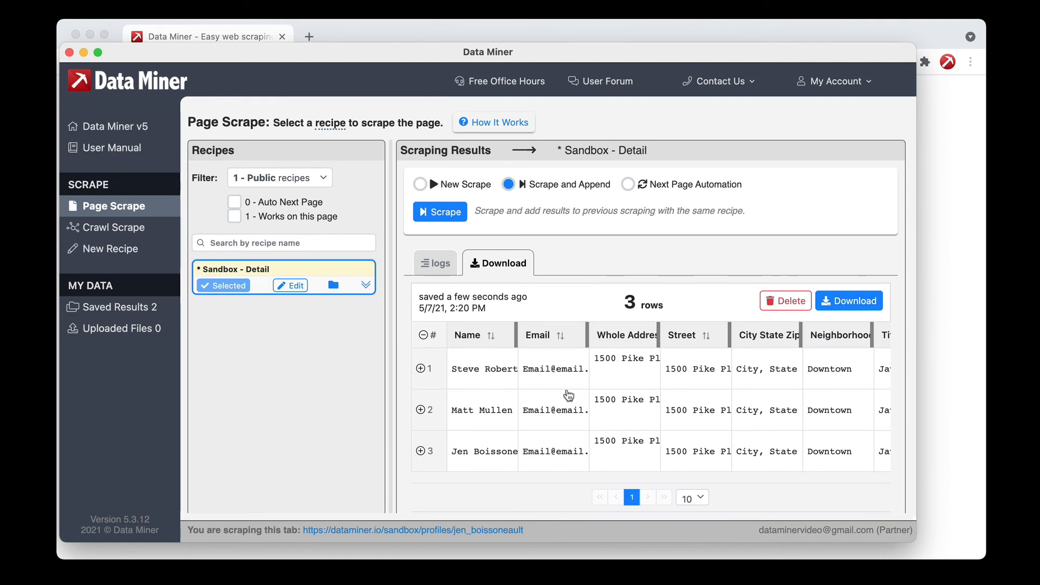
pyautogui.click(849, 300)
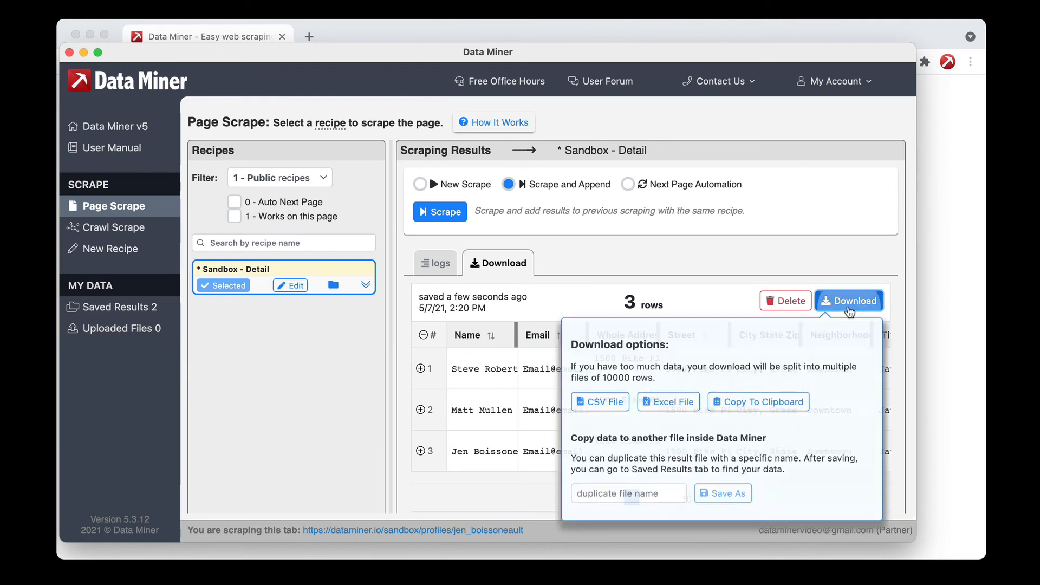
pyautogui.click(849, 300)
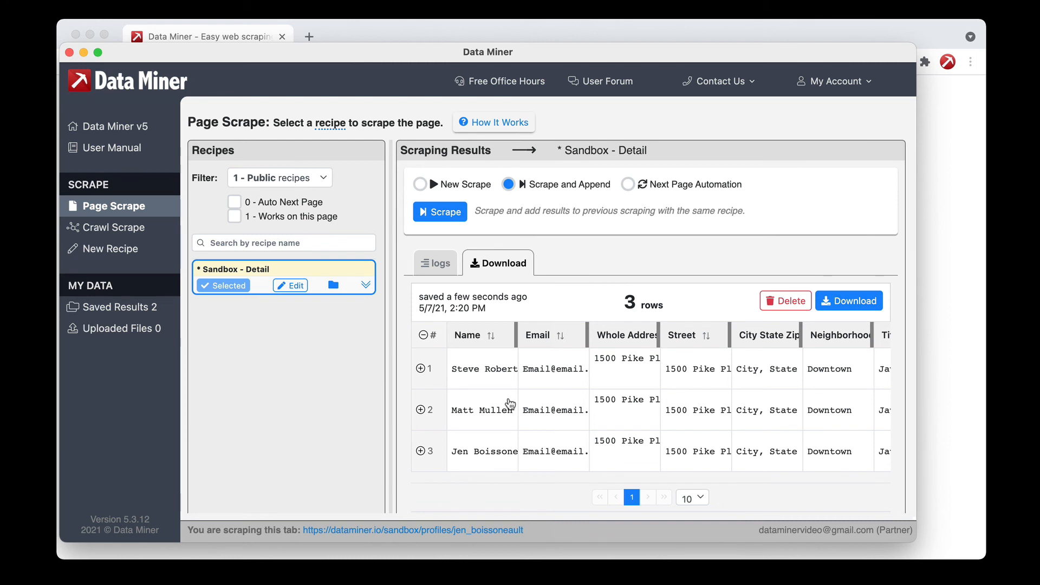
pyautogui.moveTo(637, 204)
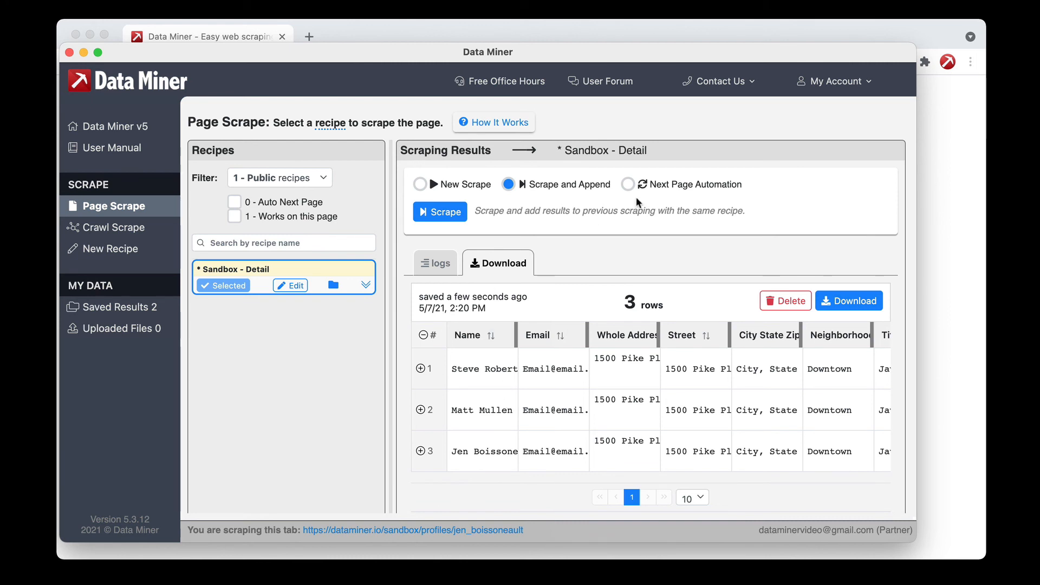
pyautogui.moveTo(758, 194)
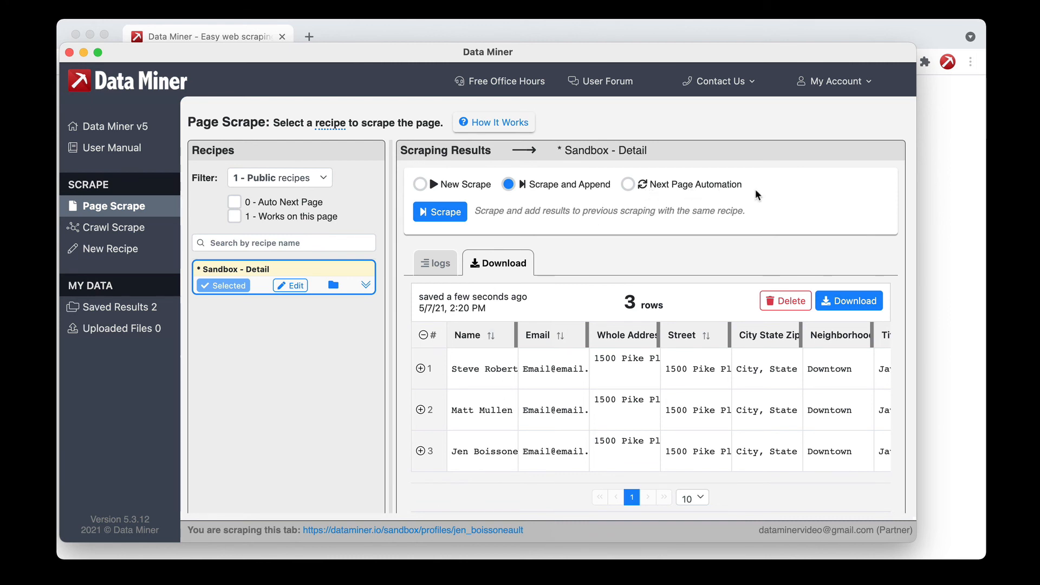